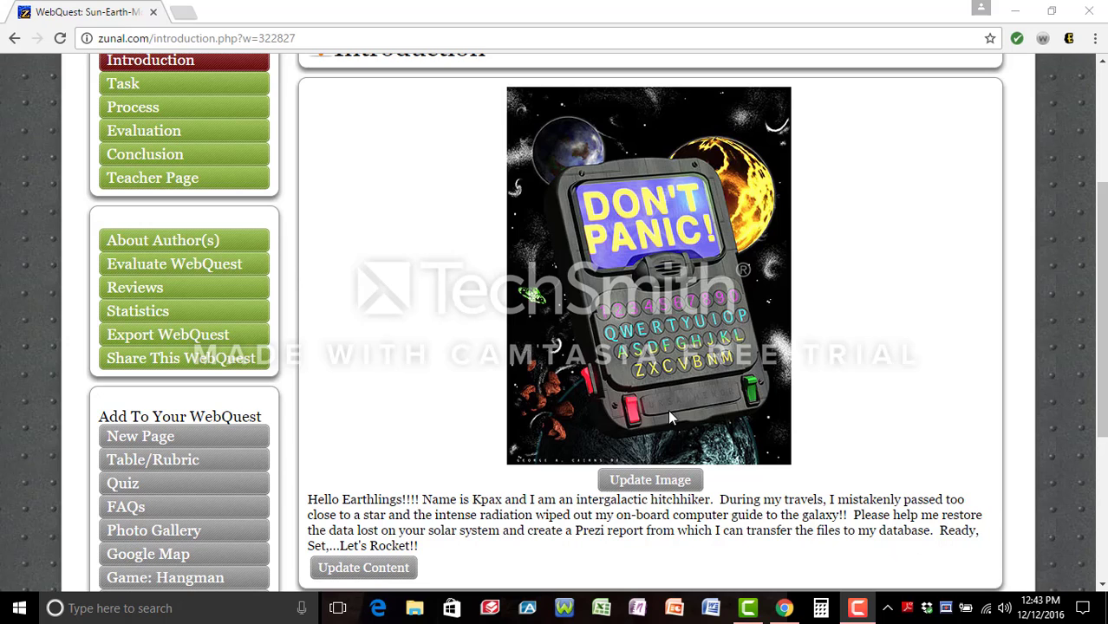
mouse_move(388, 342)
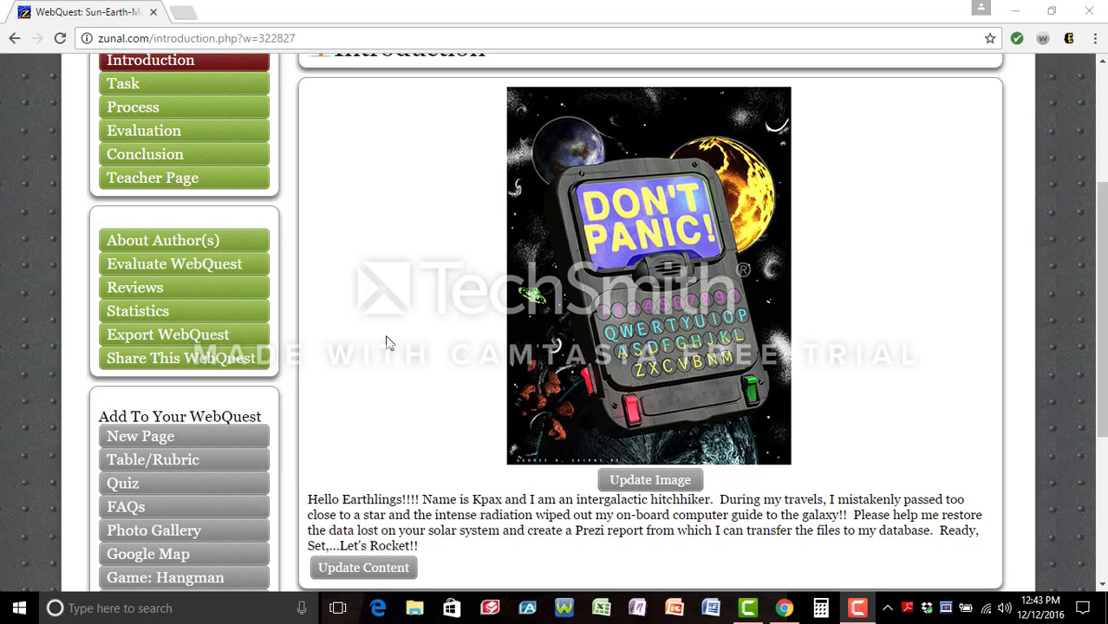
Navigate to the Process page and read down to its Step 1 research instruction.
scroll(up, 3)
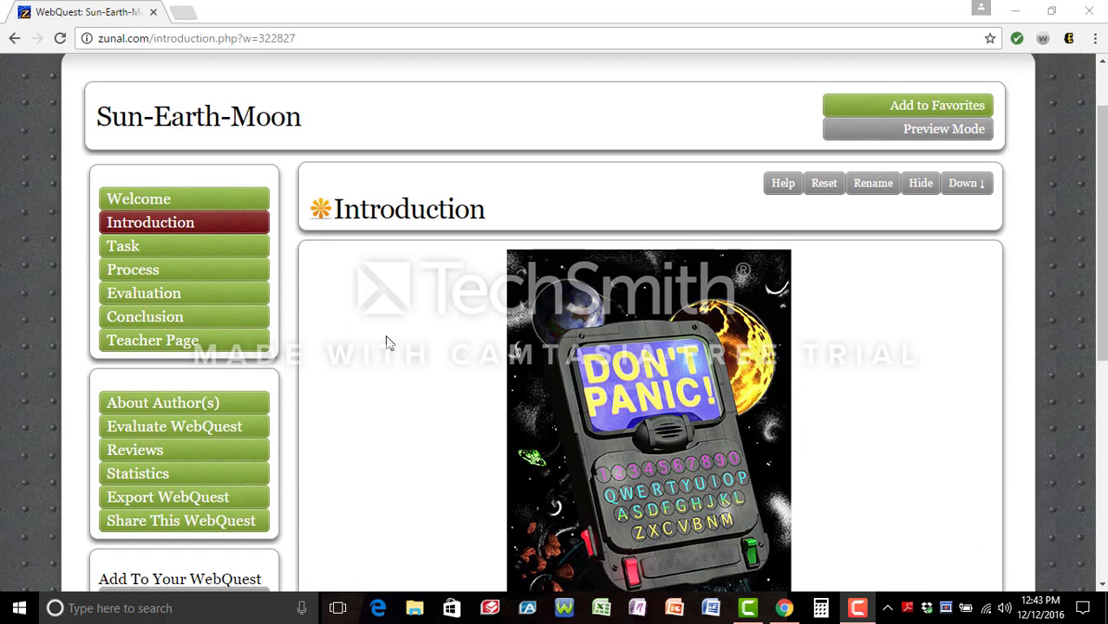
scroll(down, 3)
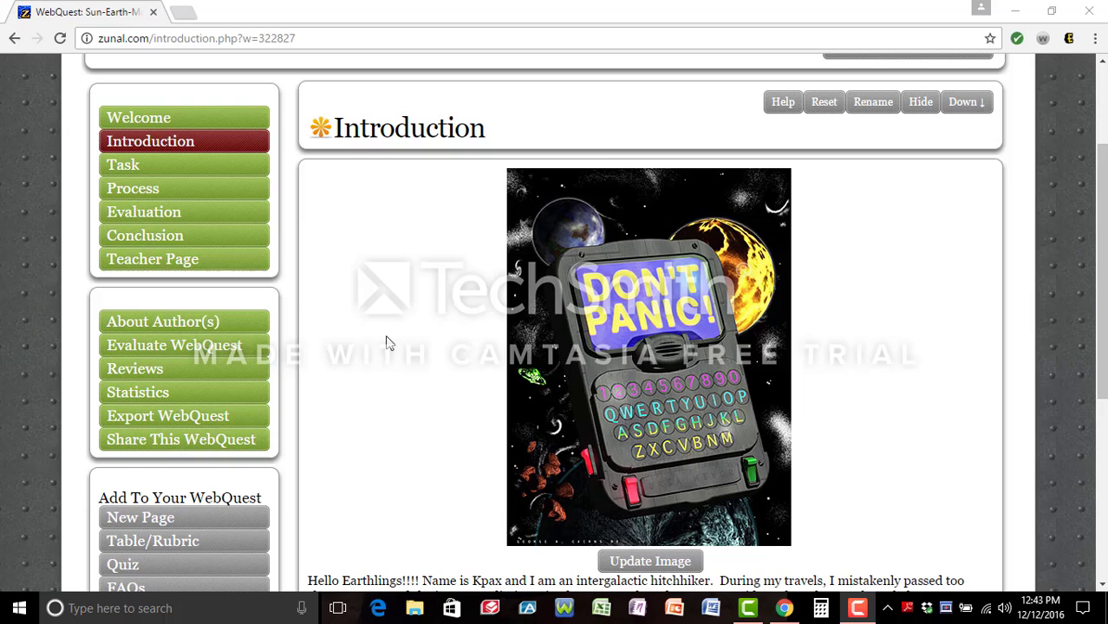
mouse_move(665, 167)
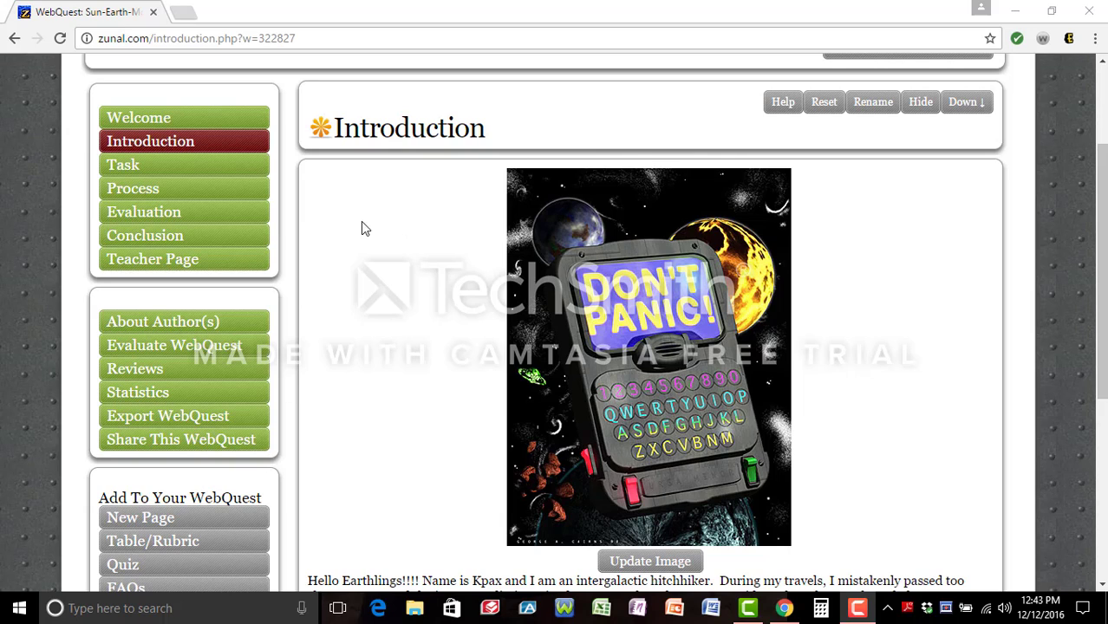
mouse_move(415, 201)
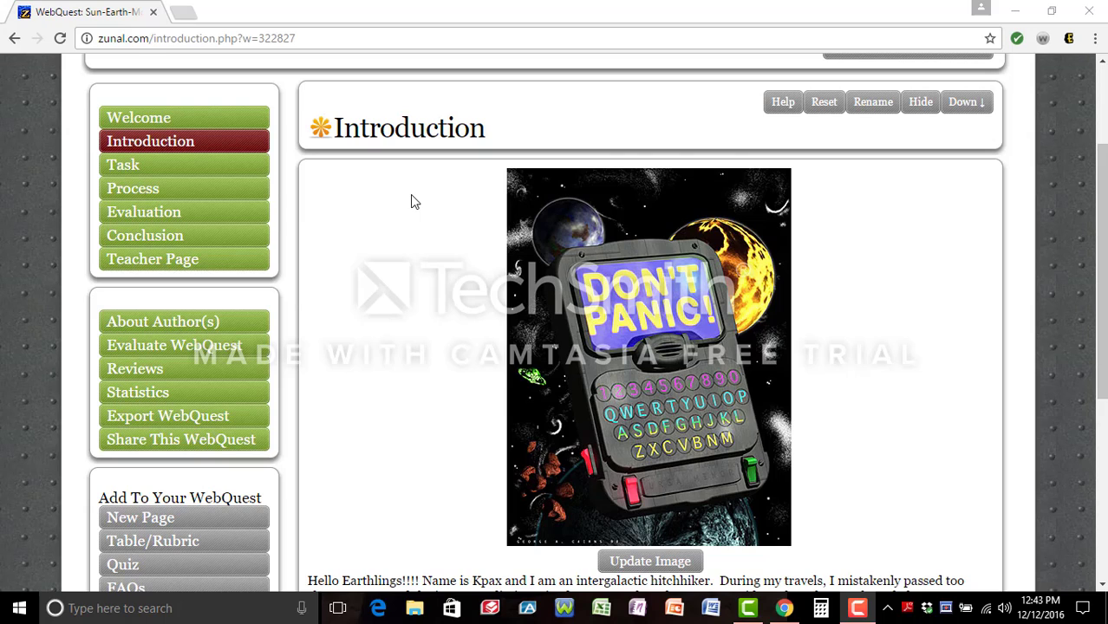
mouse_move(409, 217)
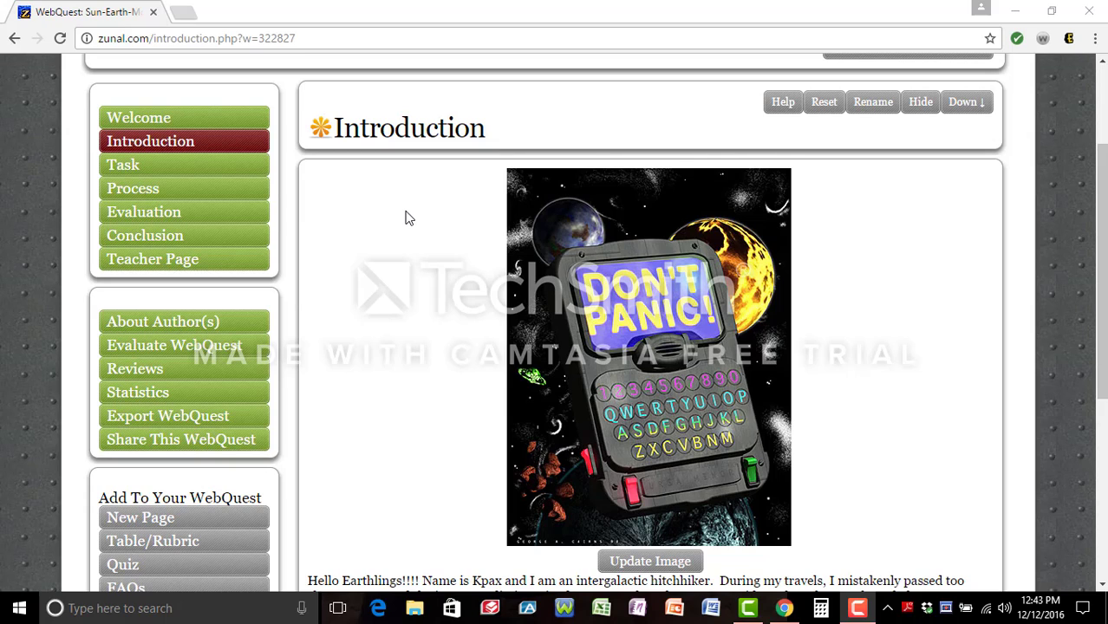
mouse_move(413, 291)
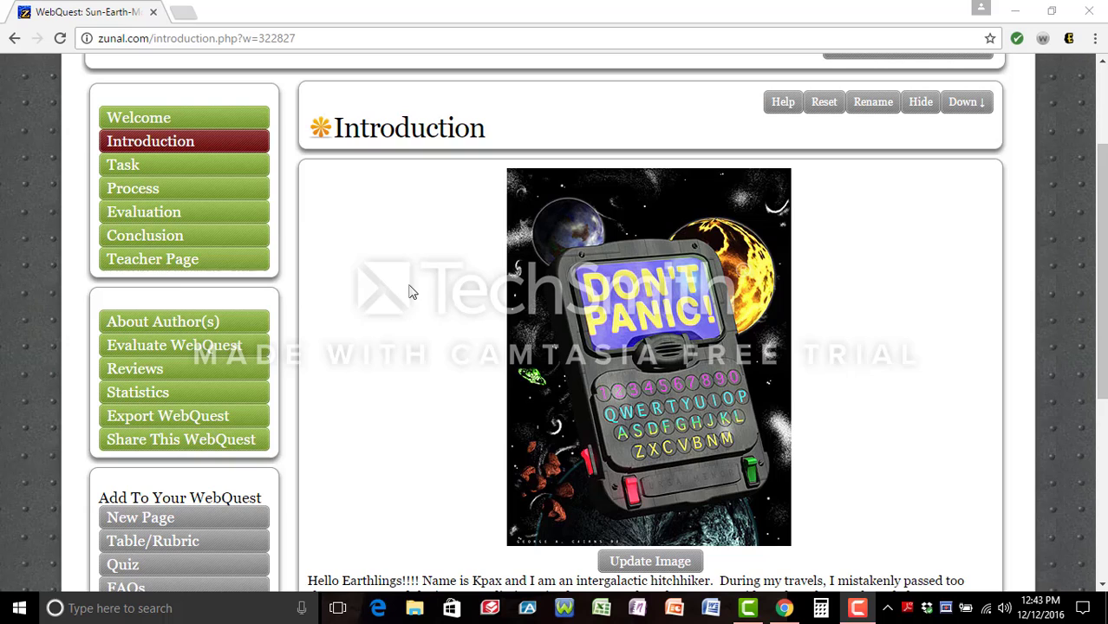
mouse_move(378, 350)
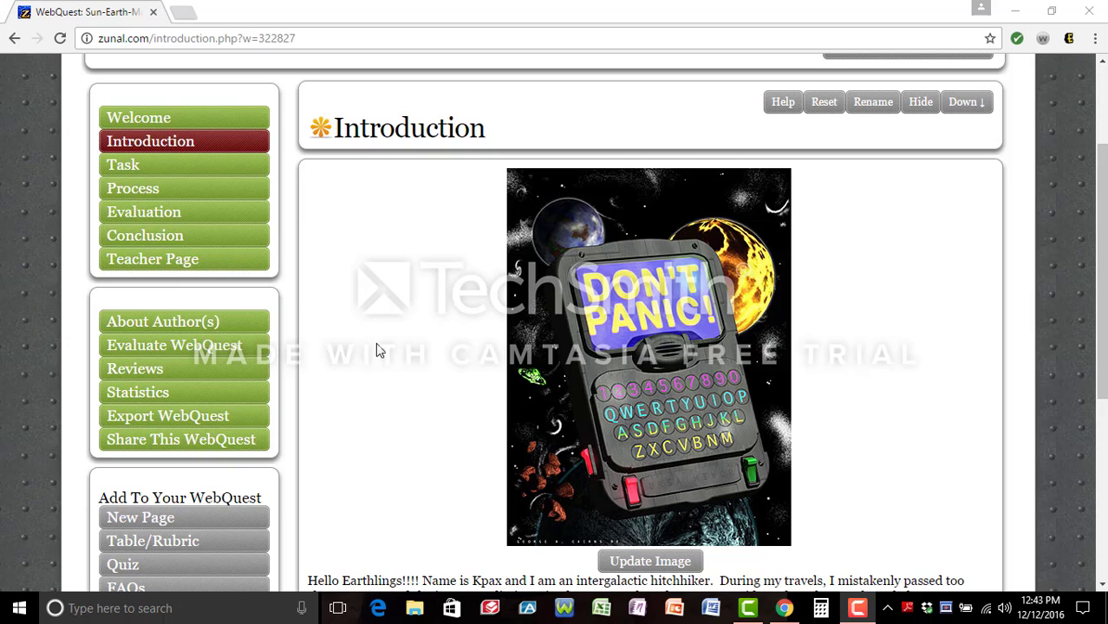
mouse_move(437, 341)
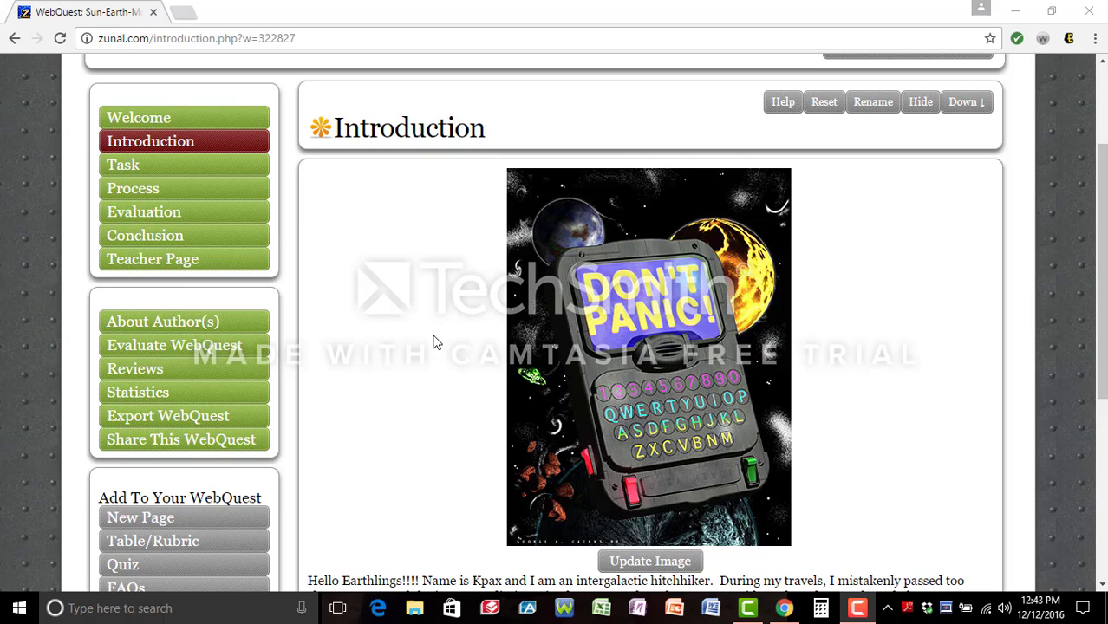
mouse_move(395, 347)
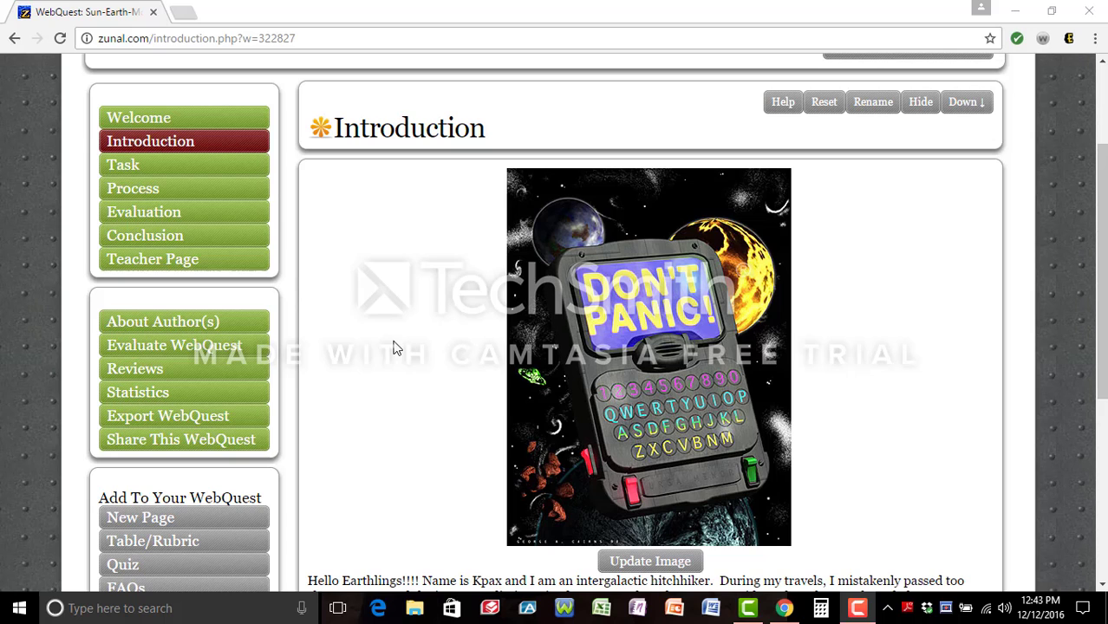
mouse_move(399, 364)
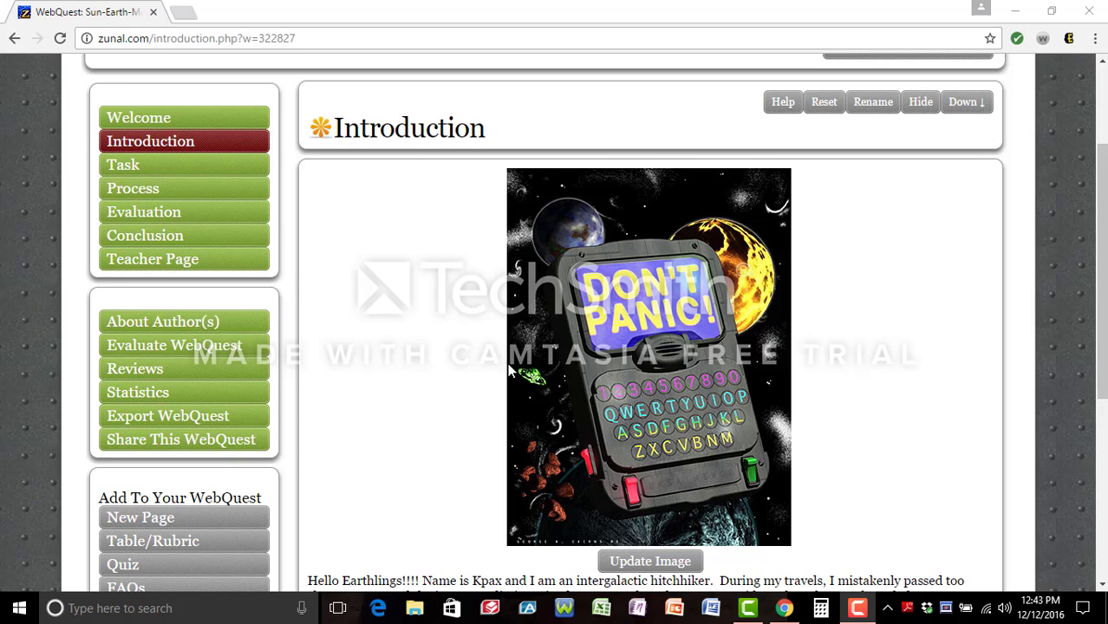
scroll(down, 3)
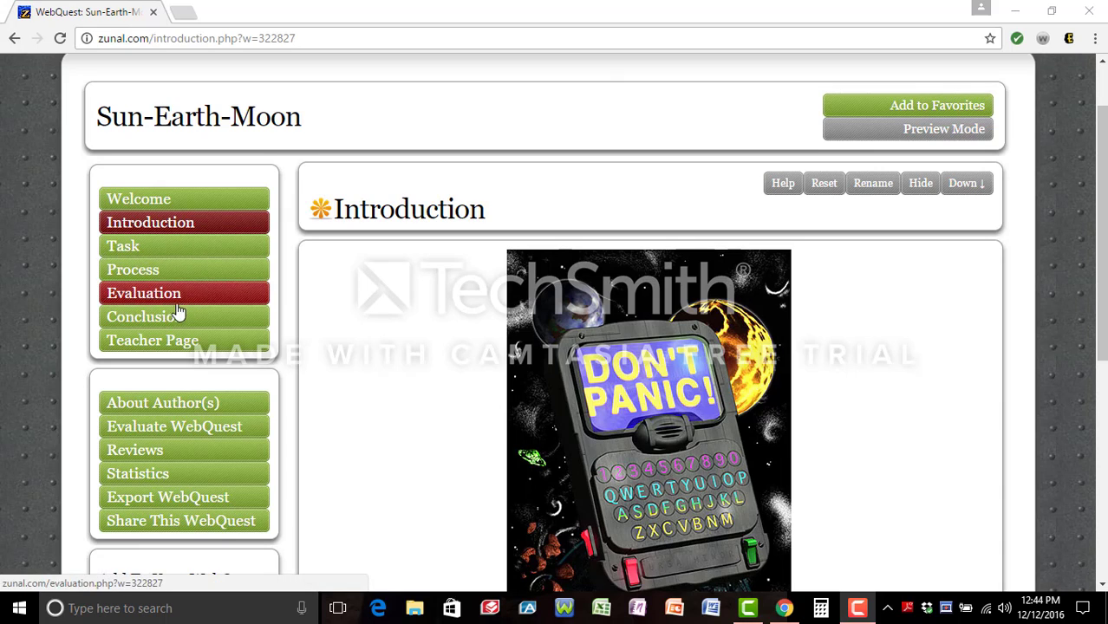
mouse_move(801, 235)
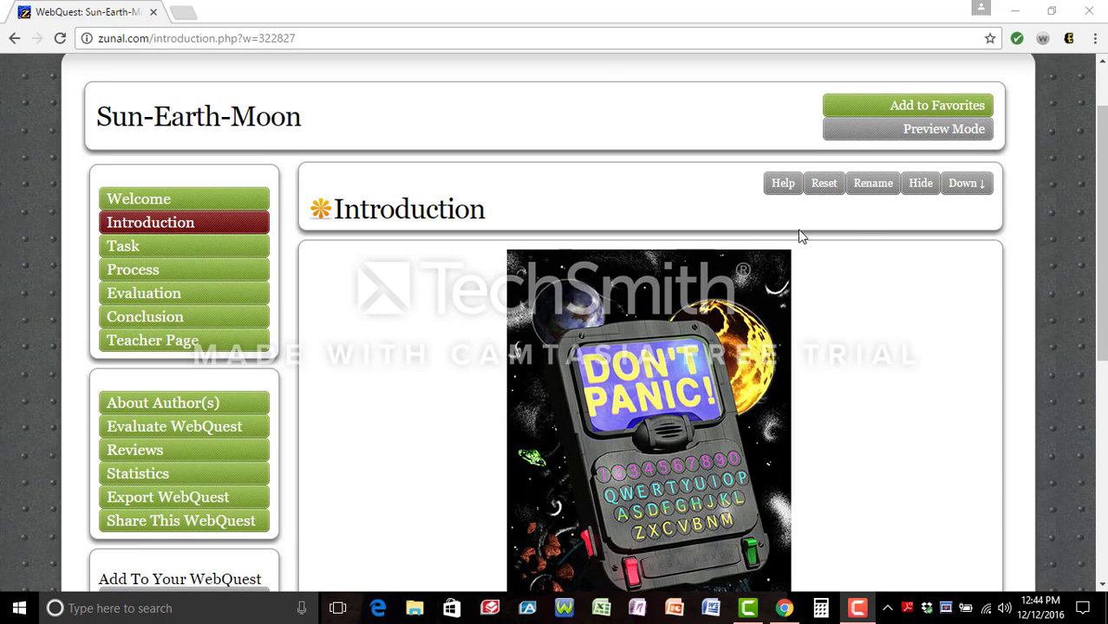
mouse_move(965, 184)
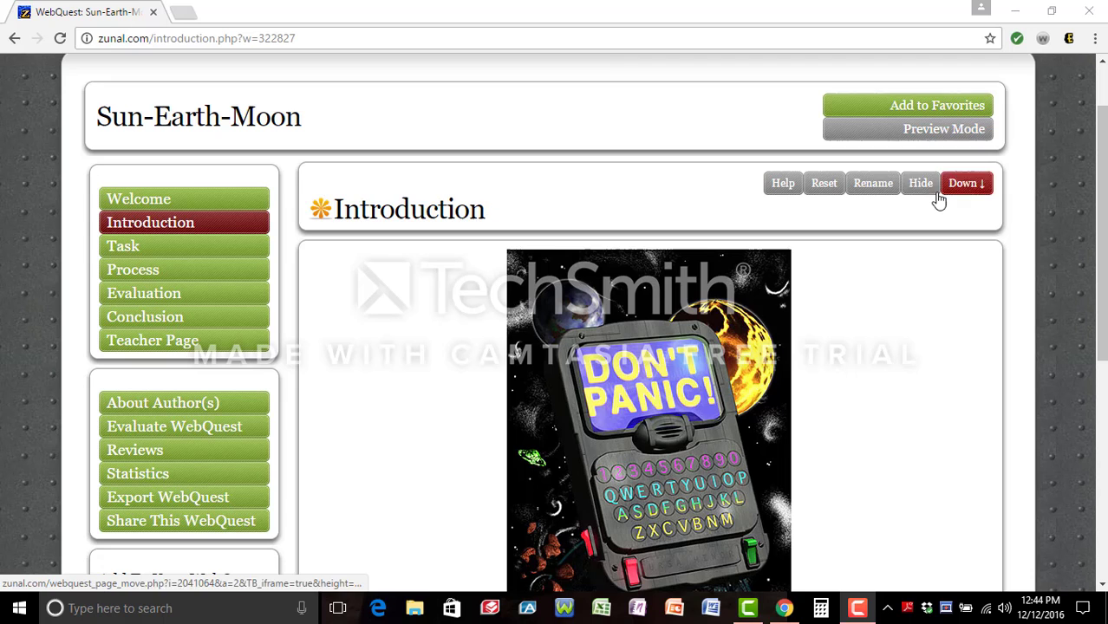
mouse_move(964, 184)
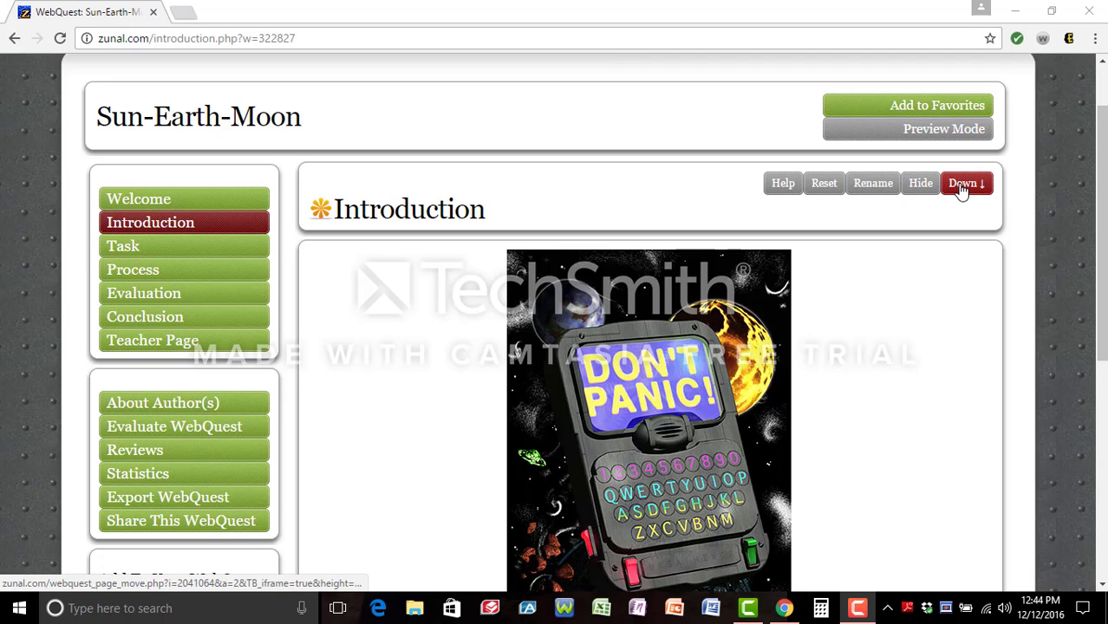
click(964, 184)
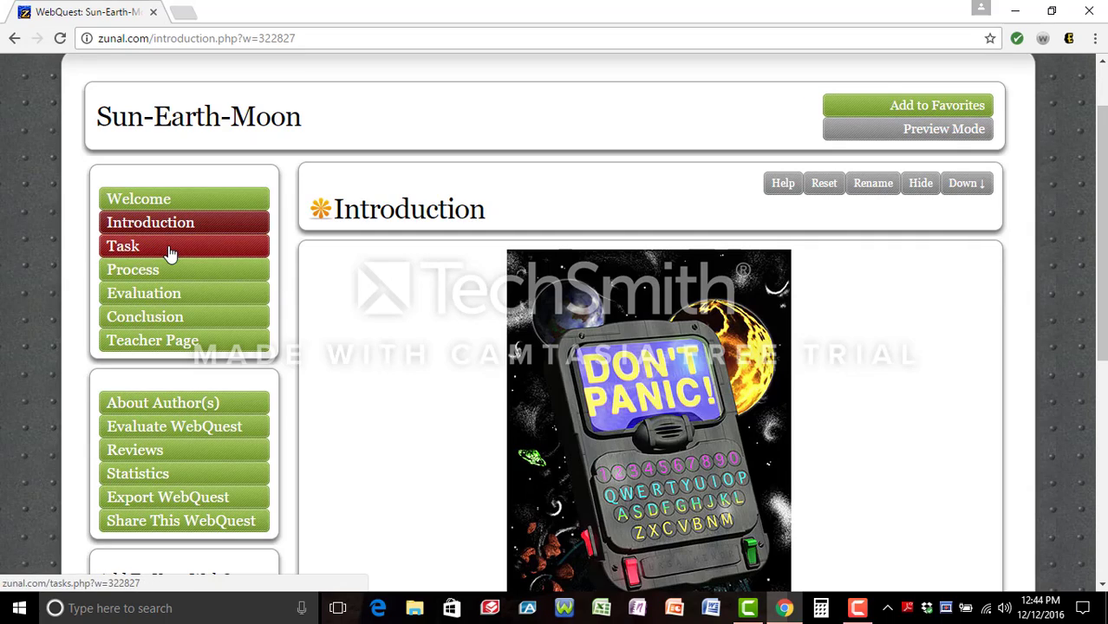
scroll(down, 3)
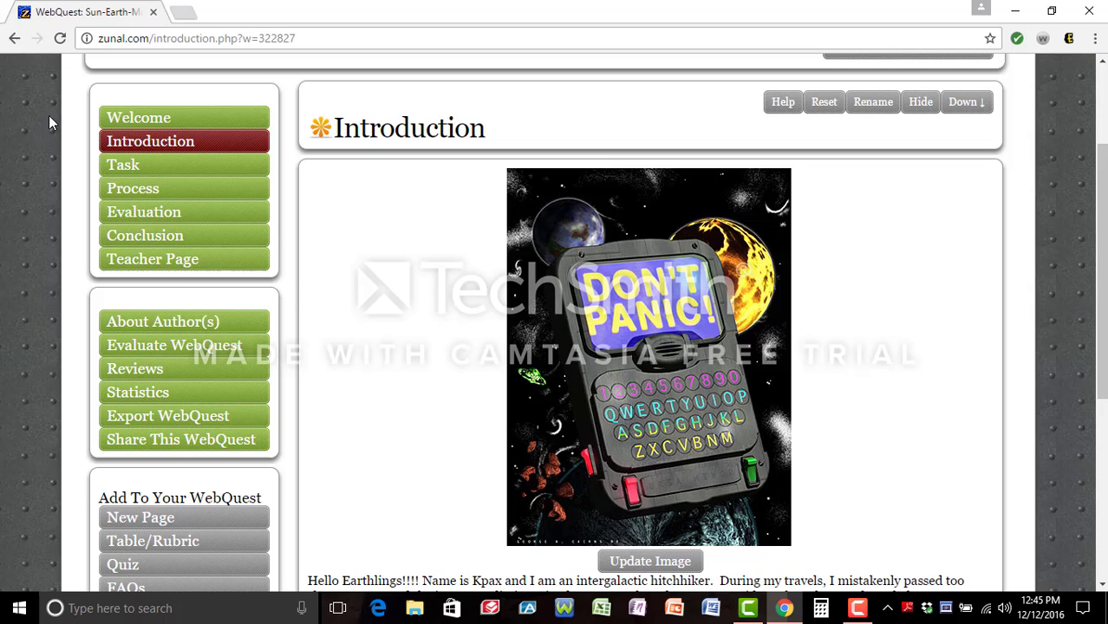
scroll(down, 3)
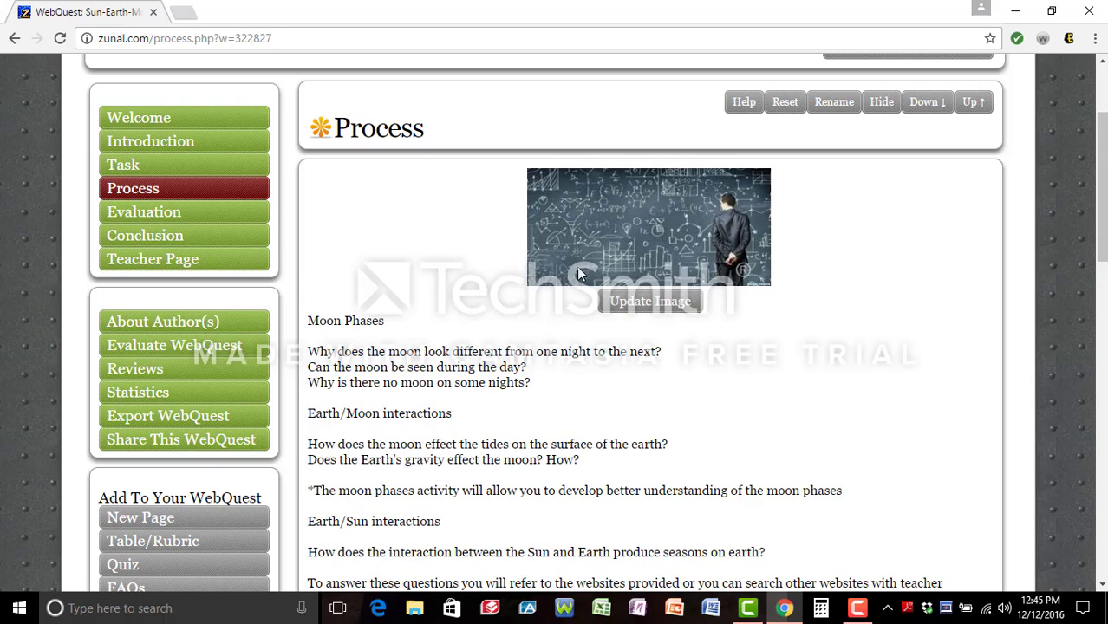
mouse_move(395, 319)
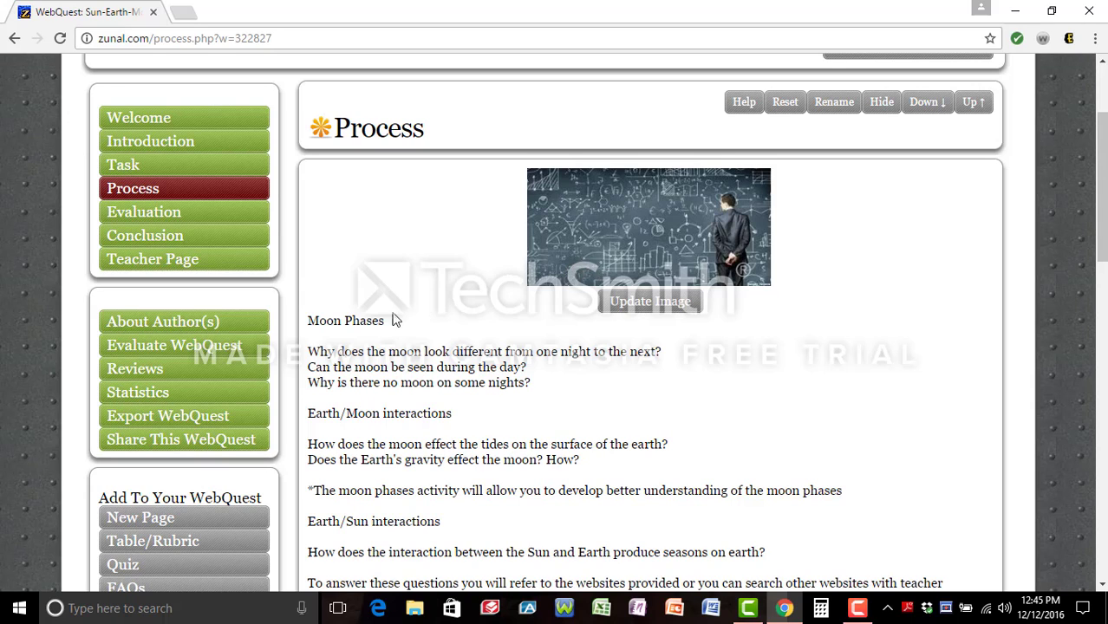
mouse_move(394, 340)
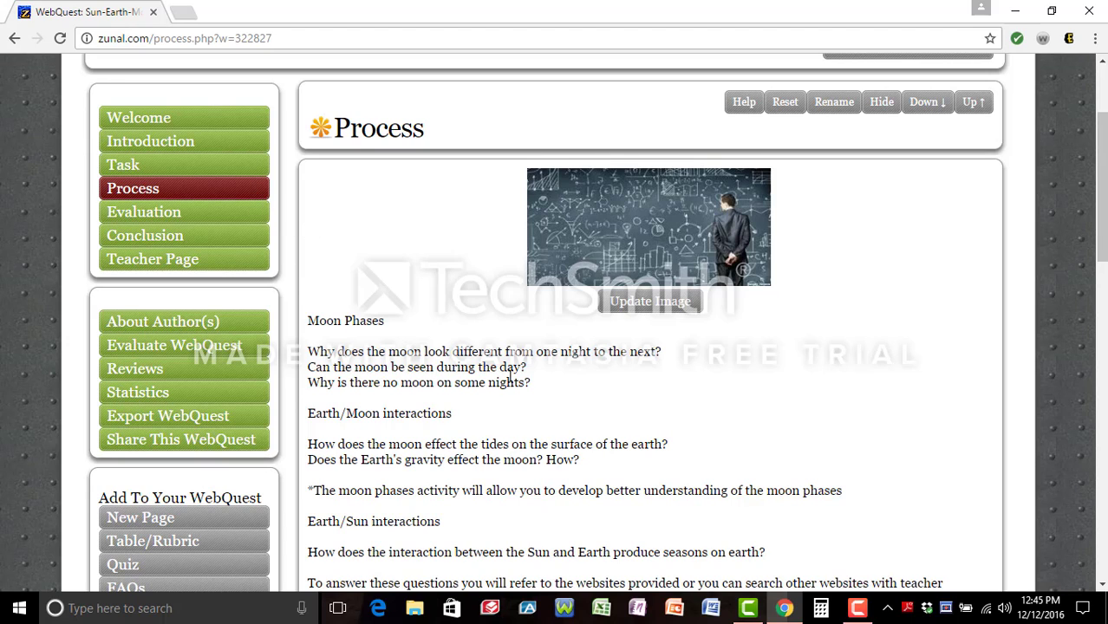
mouse_move(367, 333)
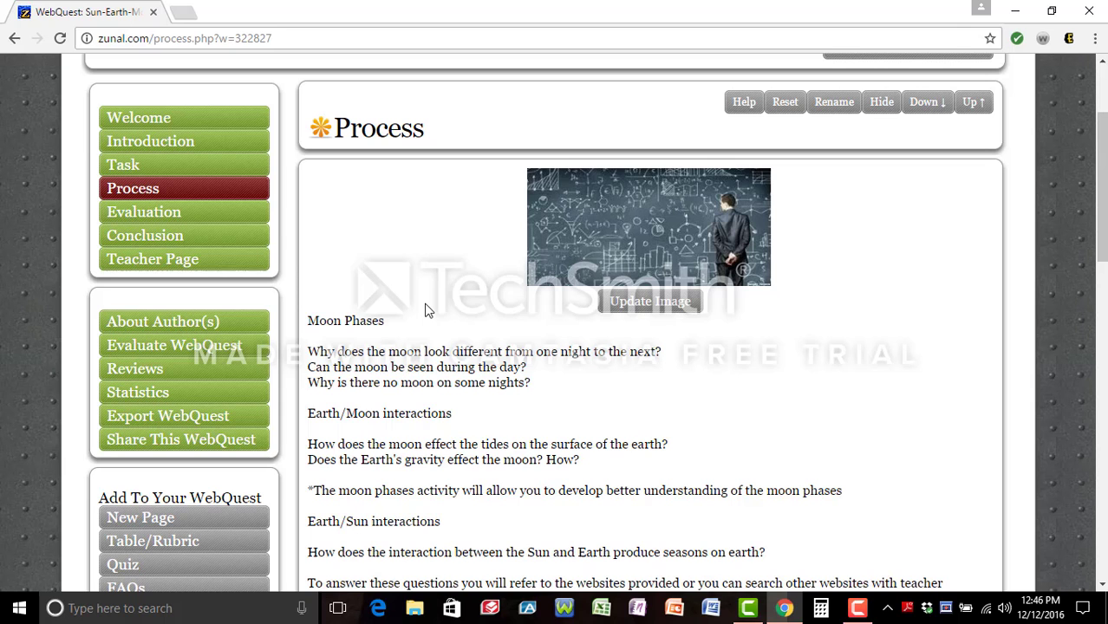
Scroll through the three steps to the resources (Data Chart to Moon Phases Activity) and public URL.
scroll(down, 3)
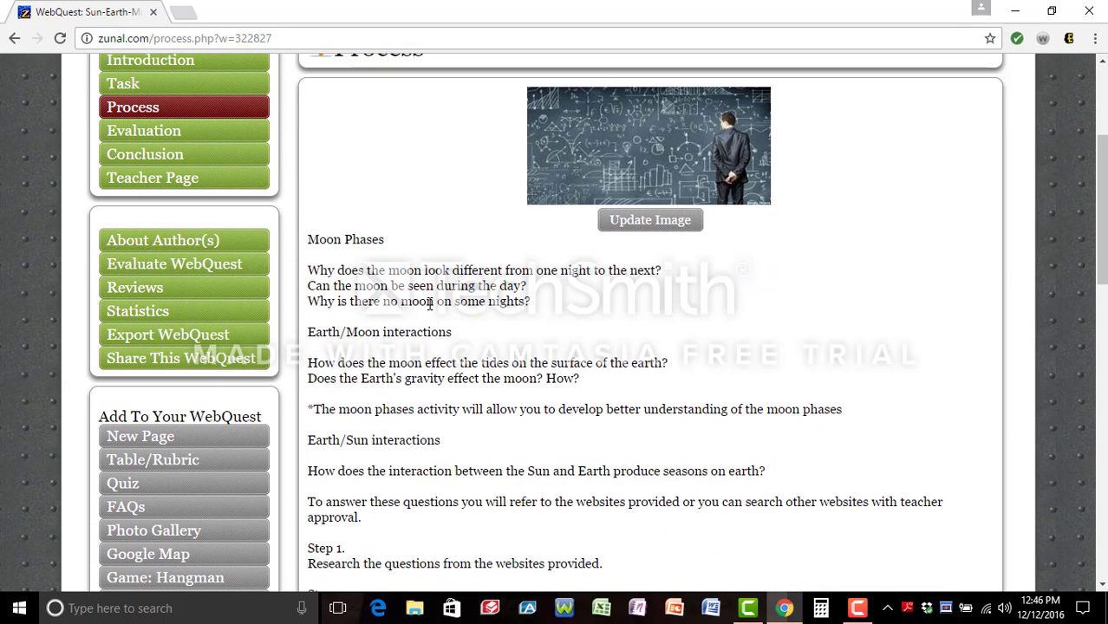
mouse_move(679, 177)
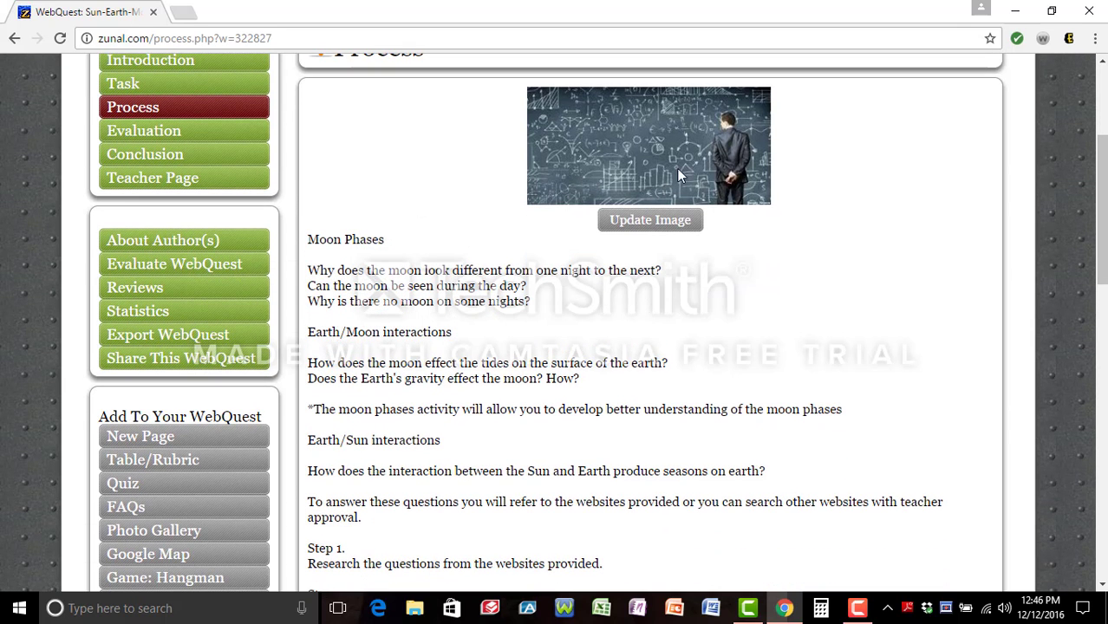
scroll(down, 3)
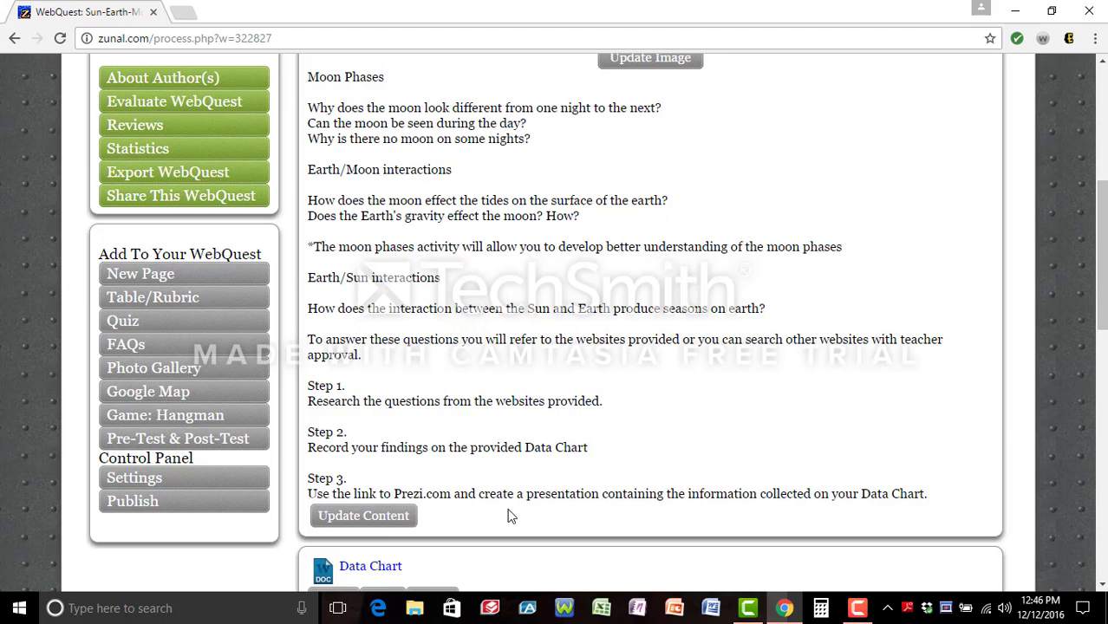
mouse_move(399, 430)
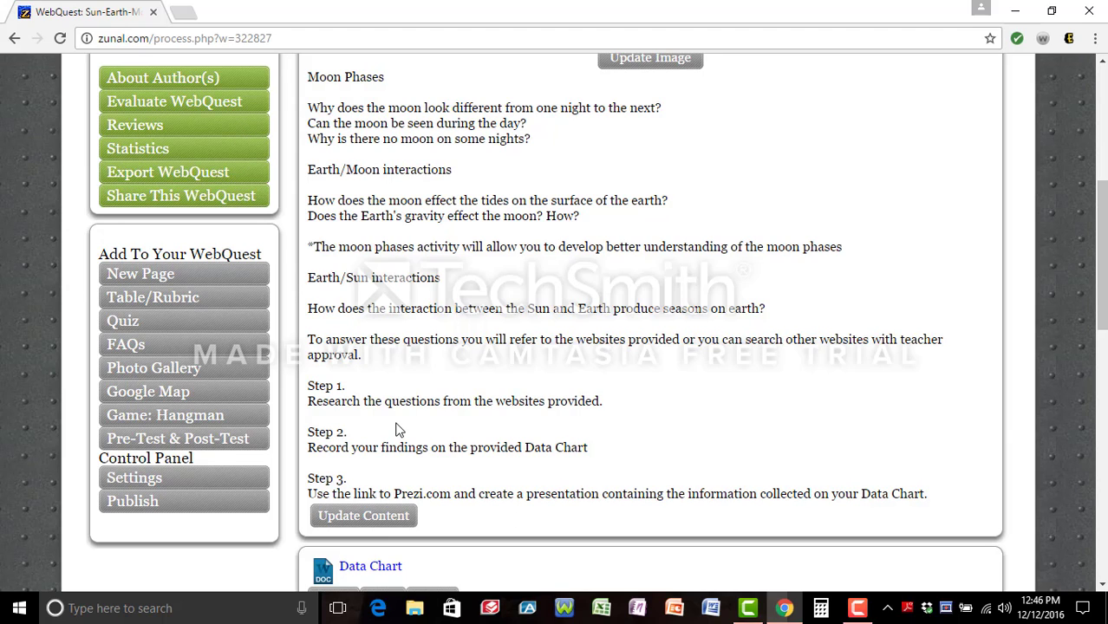
mouse_move(465, 270)
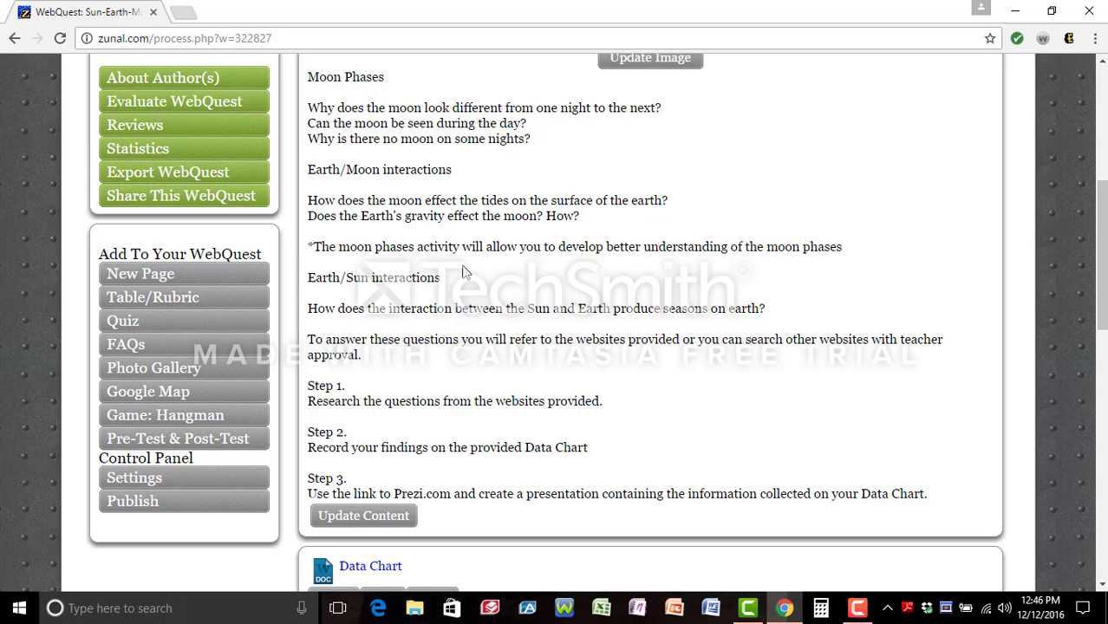
mouse_move(340, 305)
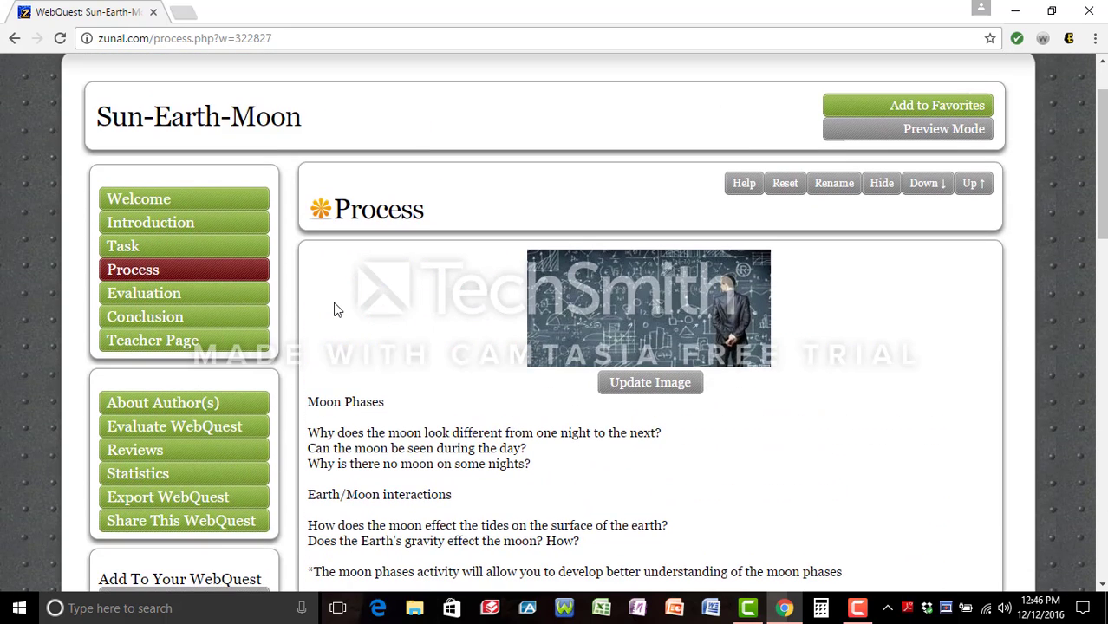
scroll(down, 3)
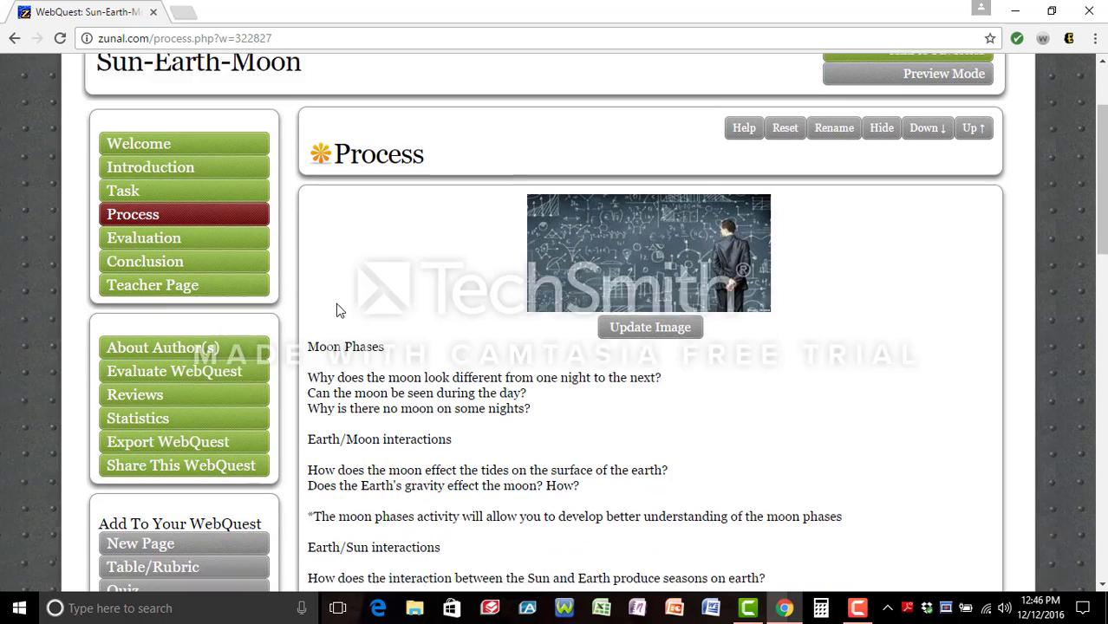
scroll(down, 3)
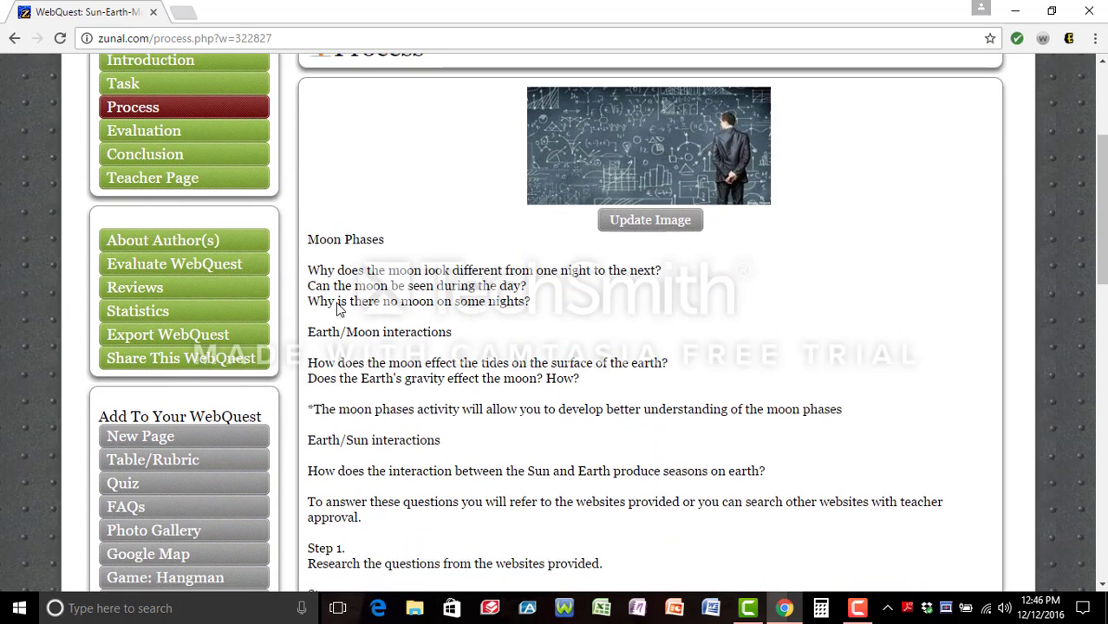
scroll(down, 3)
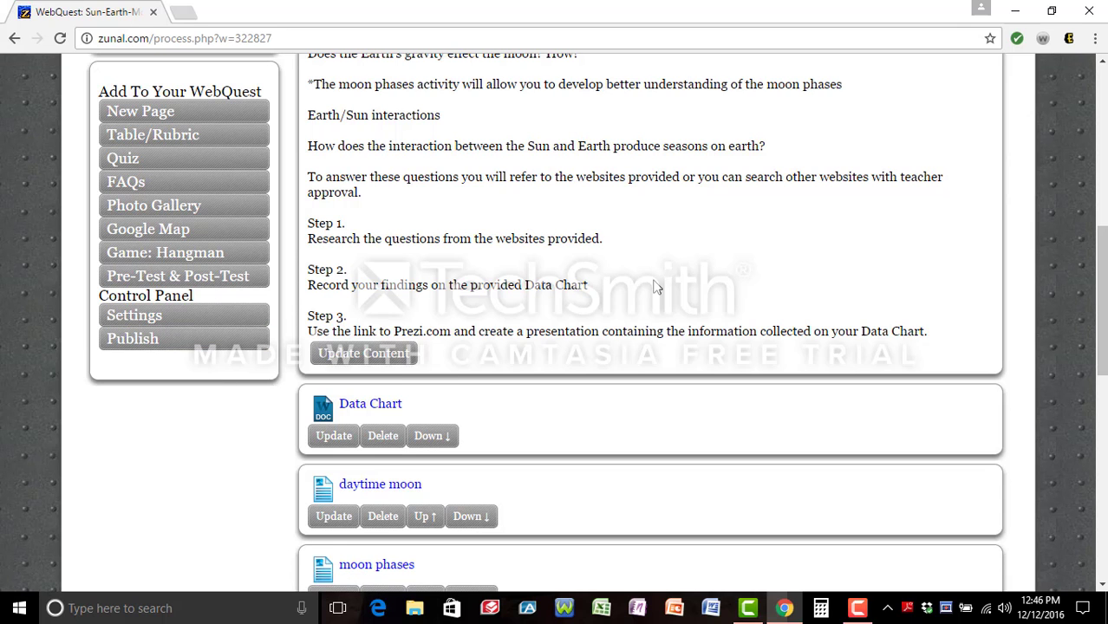
scroll(down, 3)
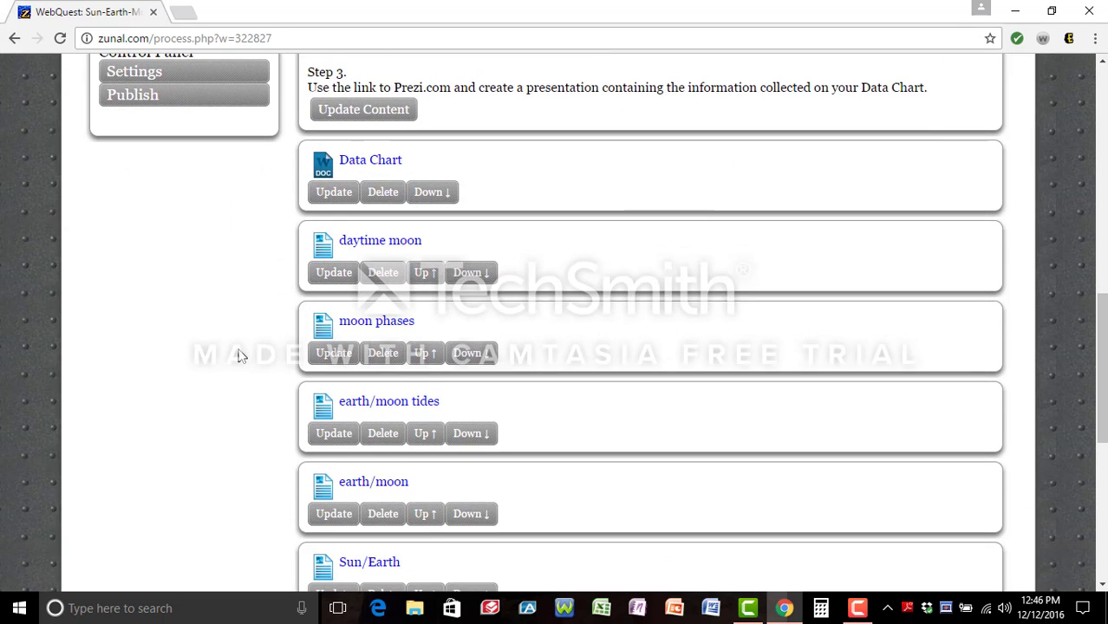
scroll(down, 3)
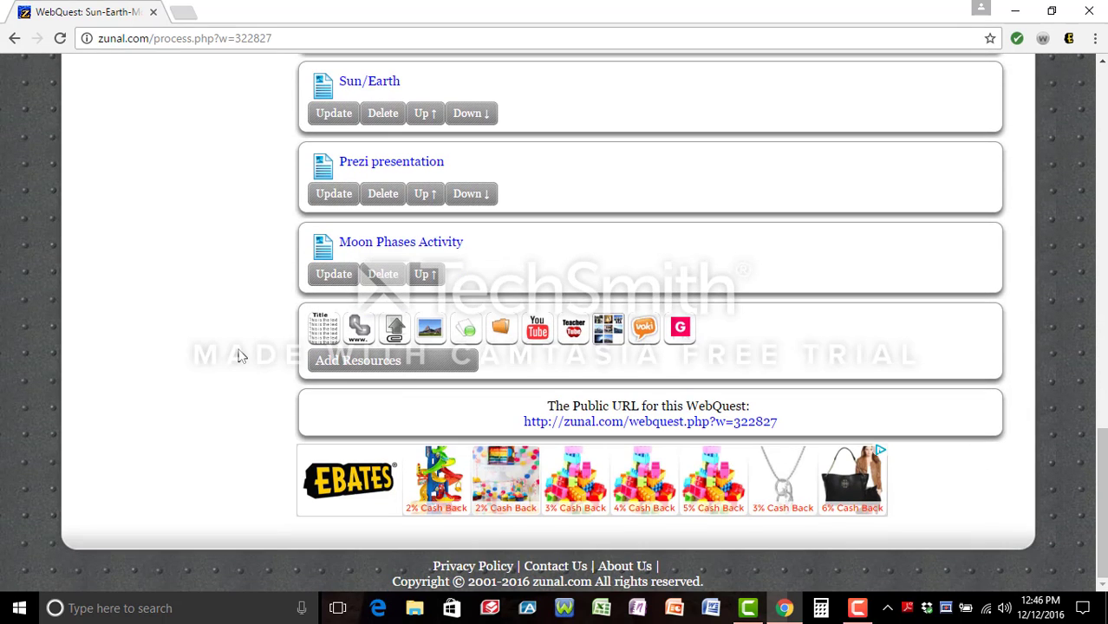